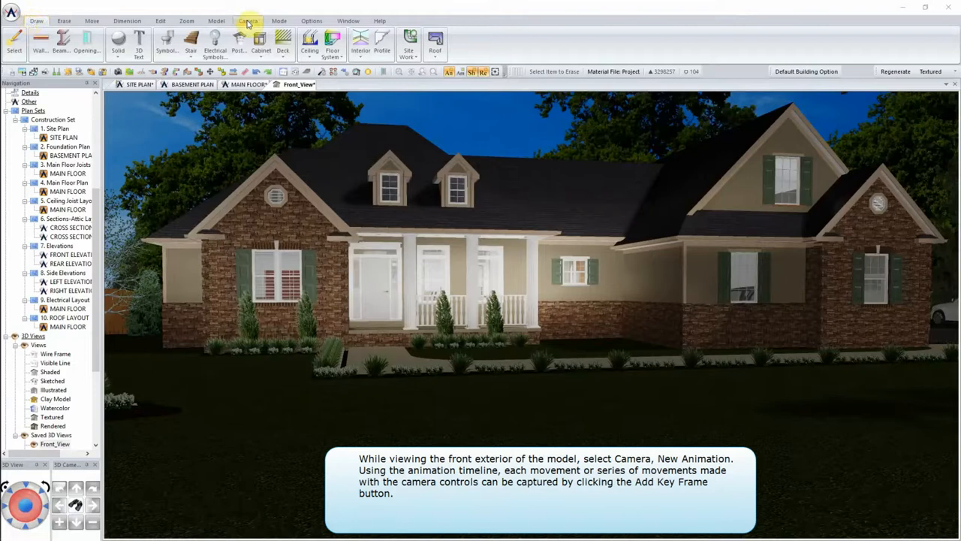
Start a new animation timeline from the Camera commands over the front exterior view.
left_click(248, 21)
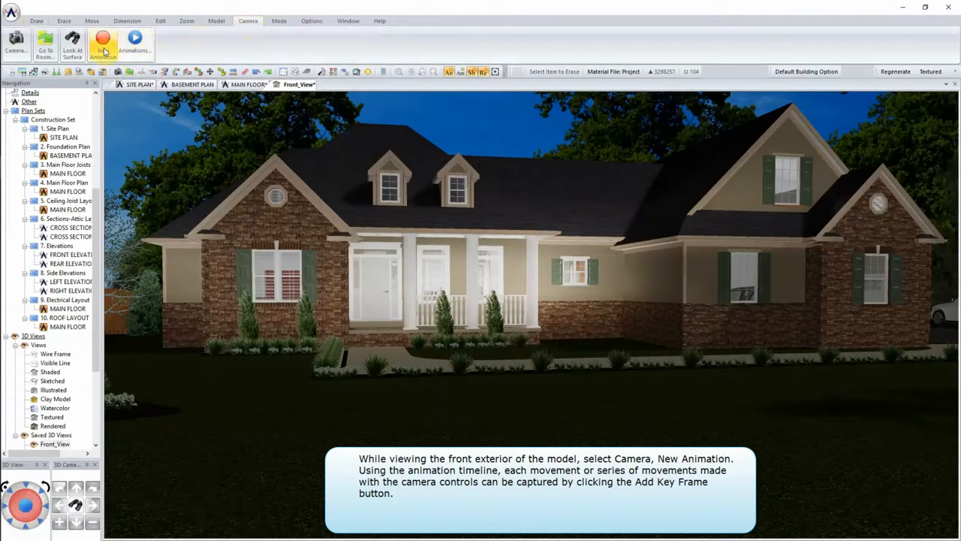
left_click(102, 45)
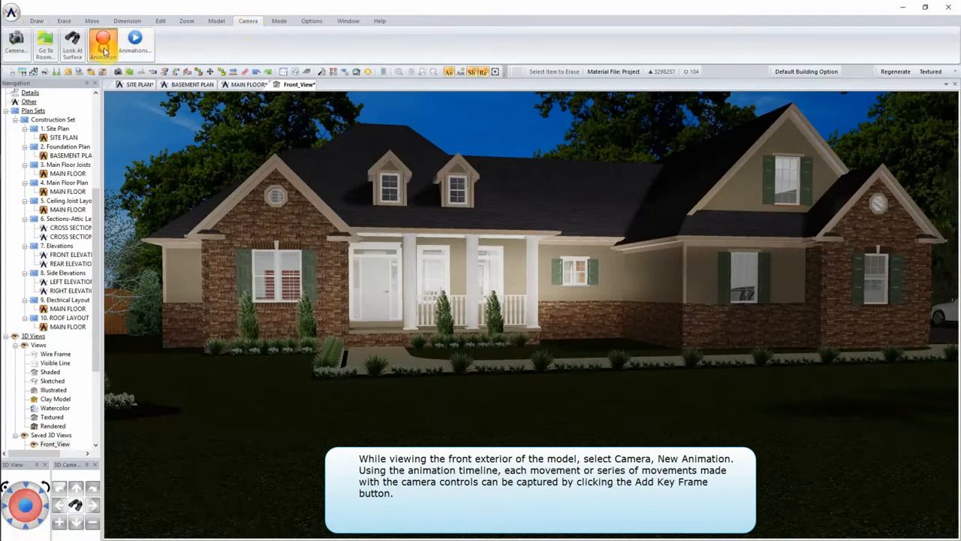
left_click(102, 44)
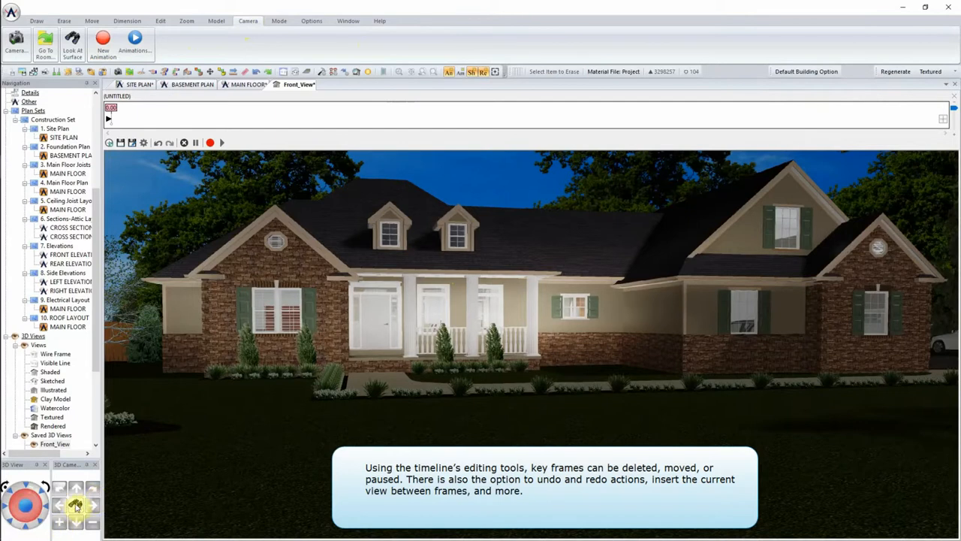
mouse_move(123, 461)
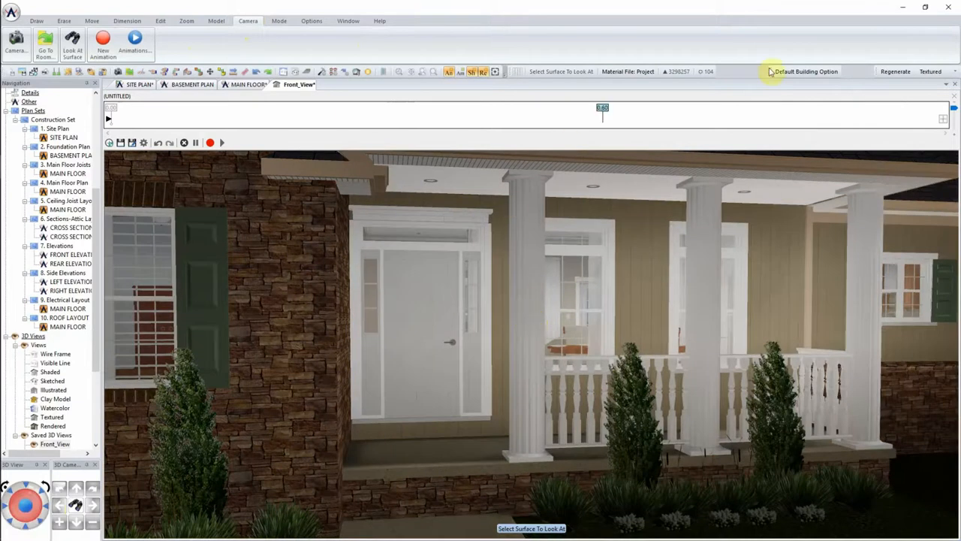
Record the porch close-up as a key frame and adjust its travel time on the timeline.
left_click(943, 120)
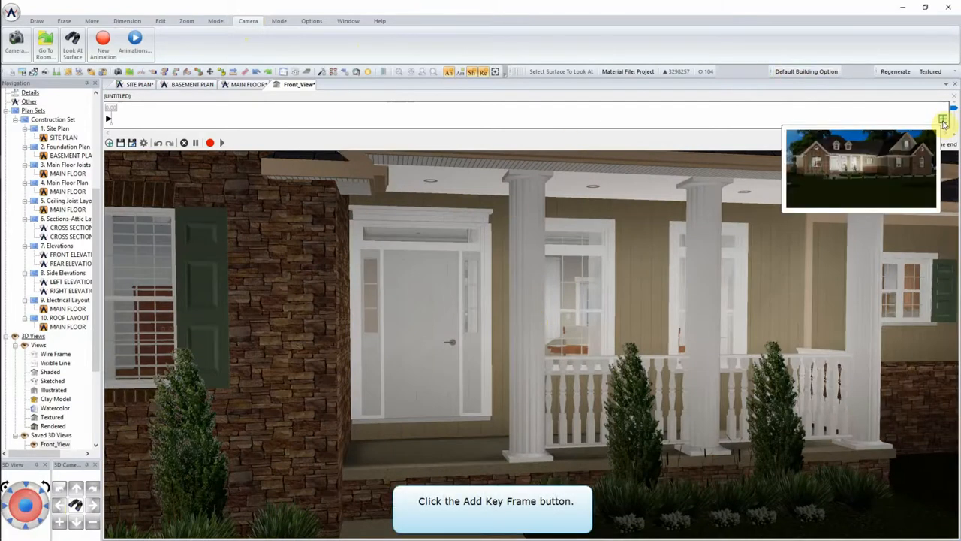
left_click(943, 120)
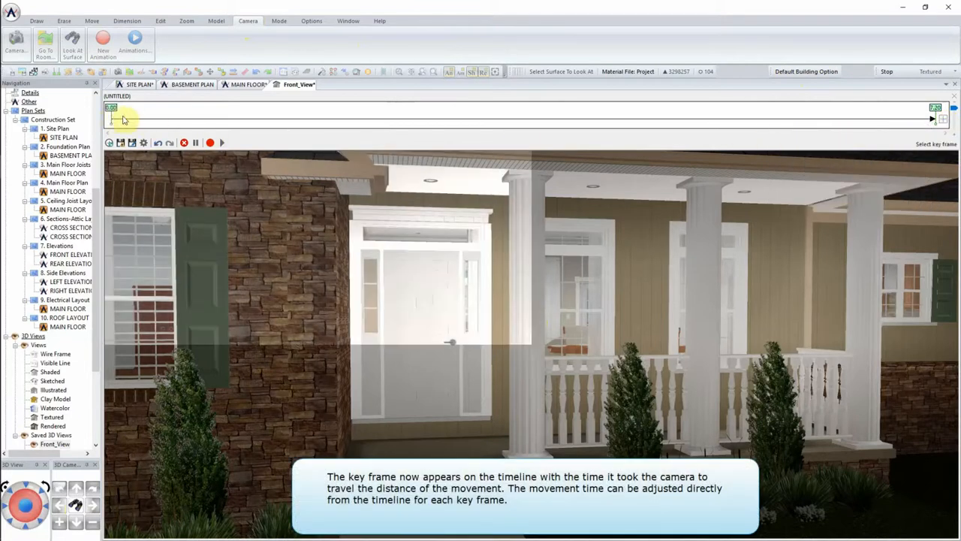
left_click_drag(112, 117, 931, 117)
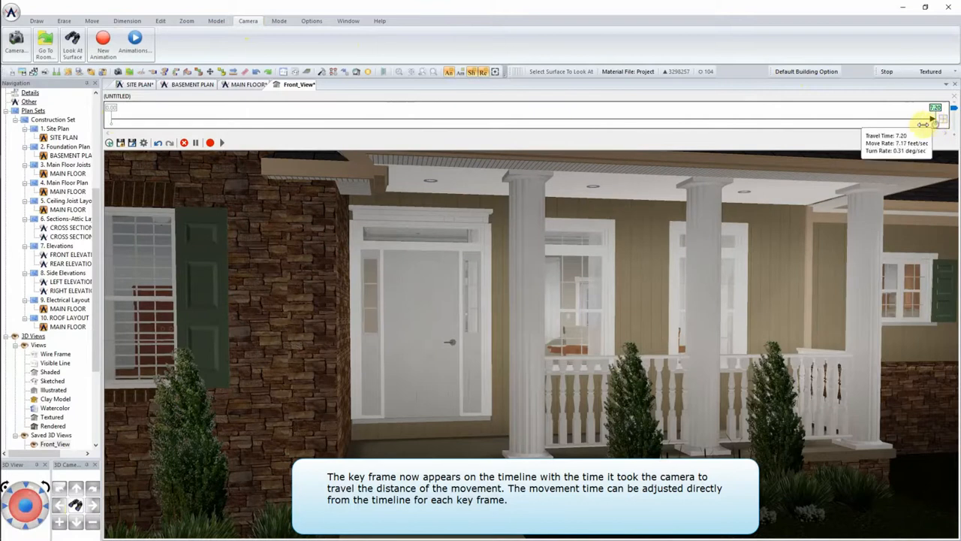
left_click_drag(934, 119, 754, 119)
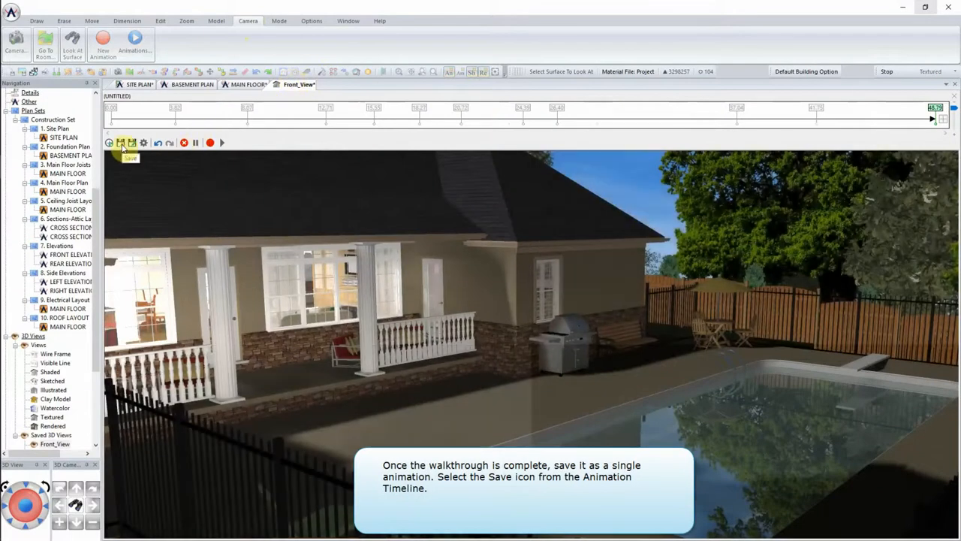
Save the walkthrough as an animation file named 3D_Walk_Thru.
left_click(120, 143)
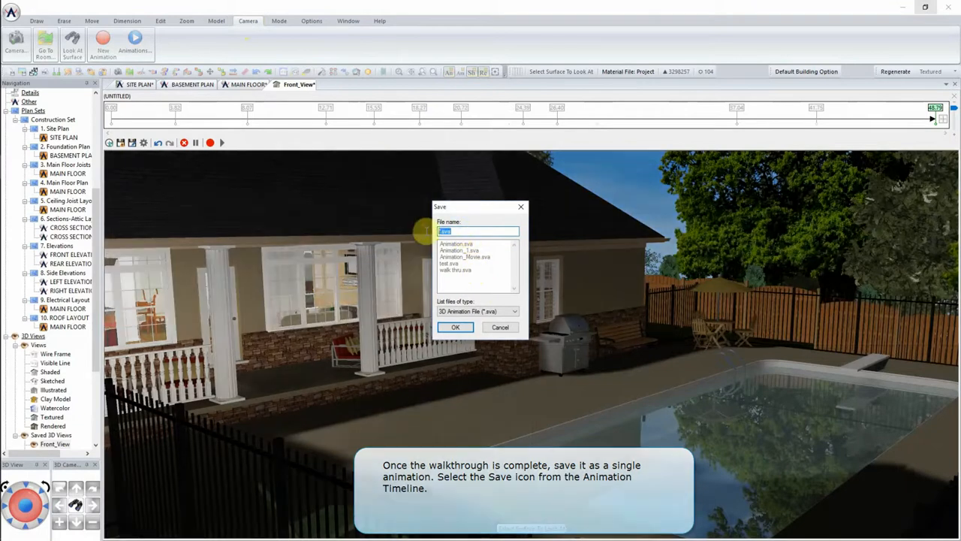
type("3D_Walk_Thru")
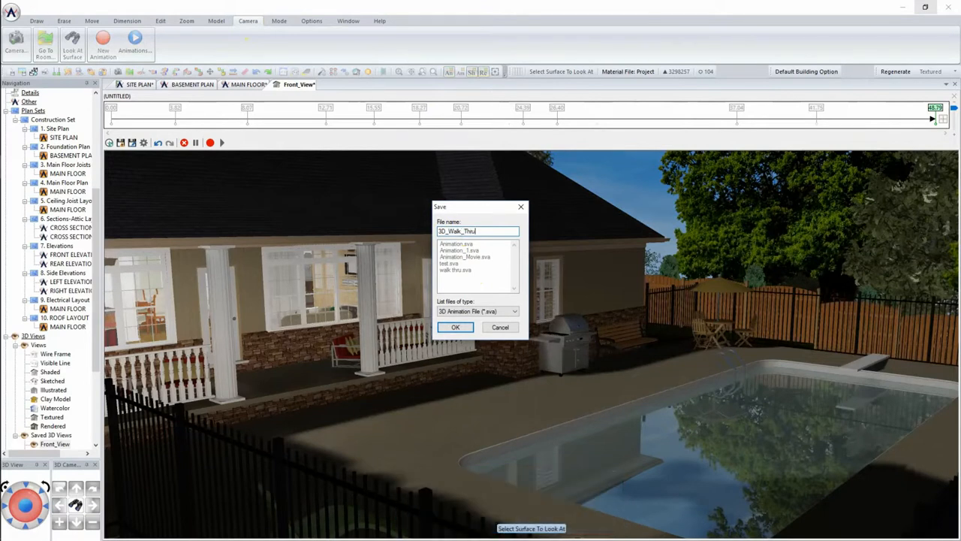
left_click(456, 327)
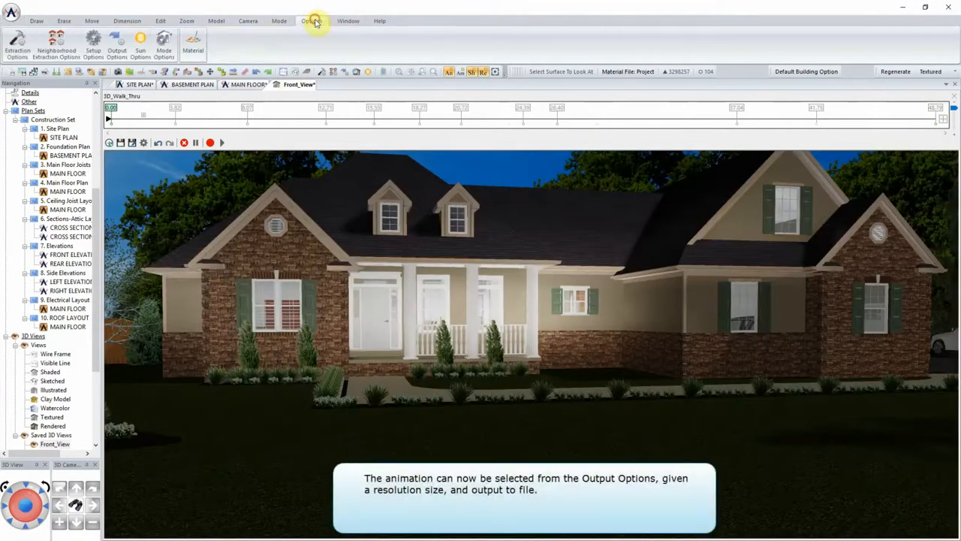
Set output options to render 3D_Walk_Thru to file at 864 × 486 and 24 fps.
left_click(308, 21)
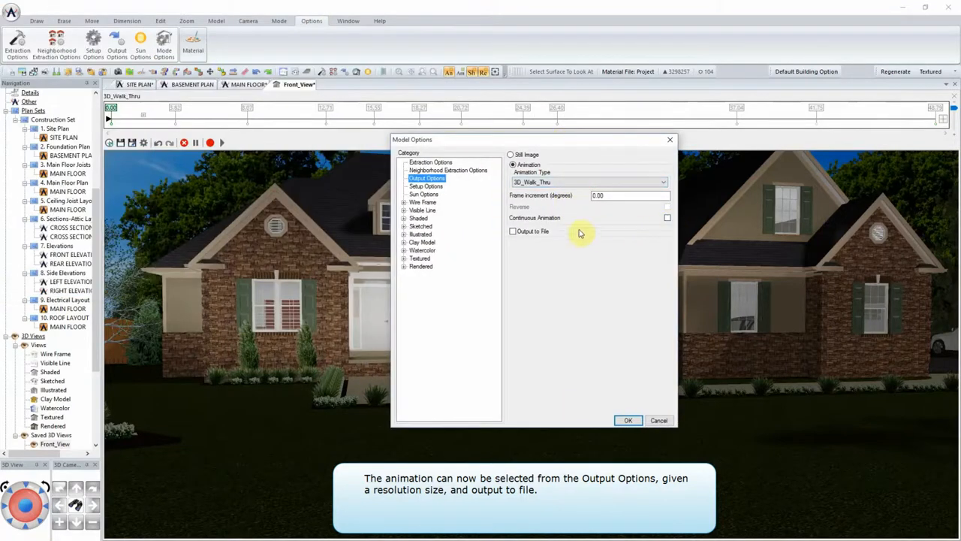
left_click(513, 232)
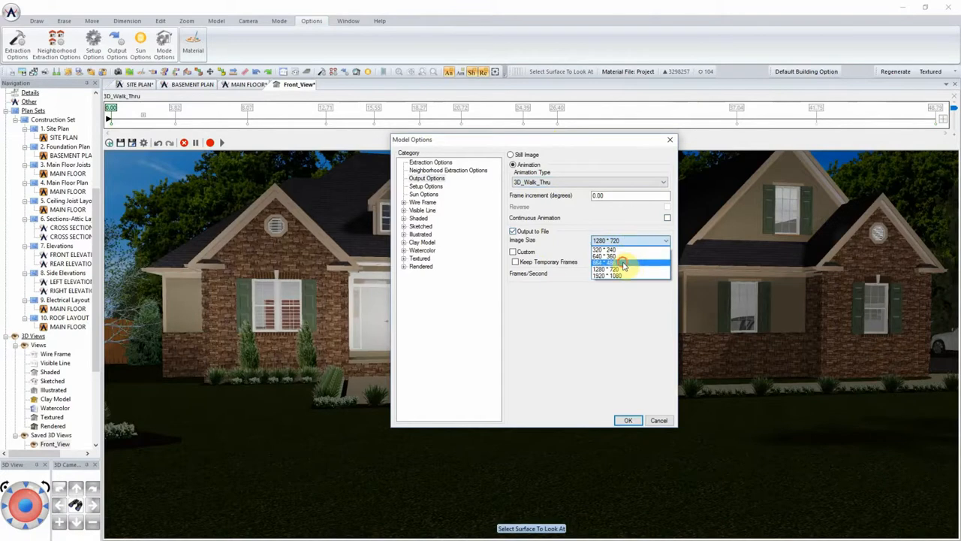
left_click(608, 263)
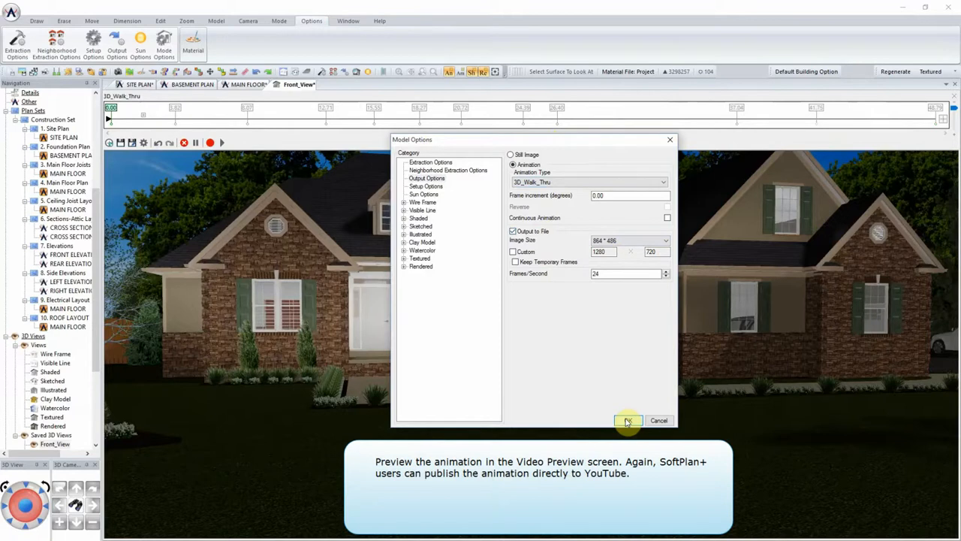
Accept the output settings, bringing up the save dialog for the Windows Media Video file.
left_click(628, 420)
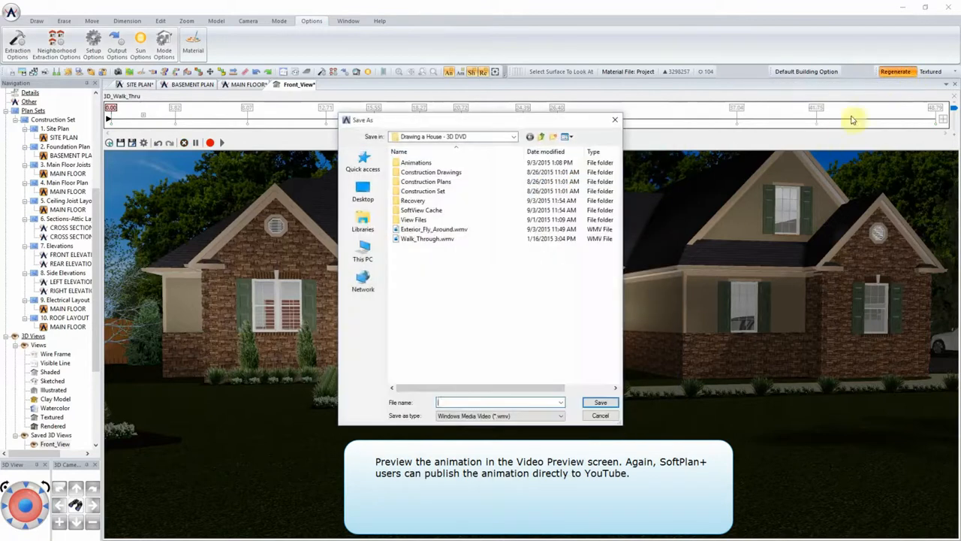
mouse_move(467, 315)
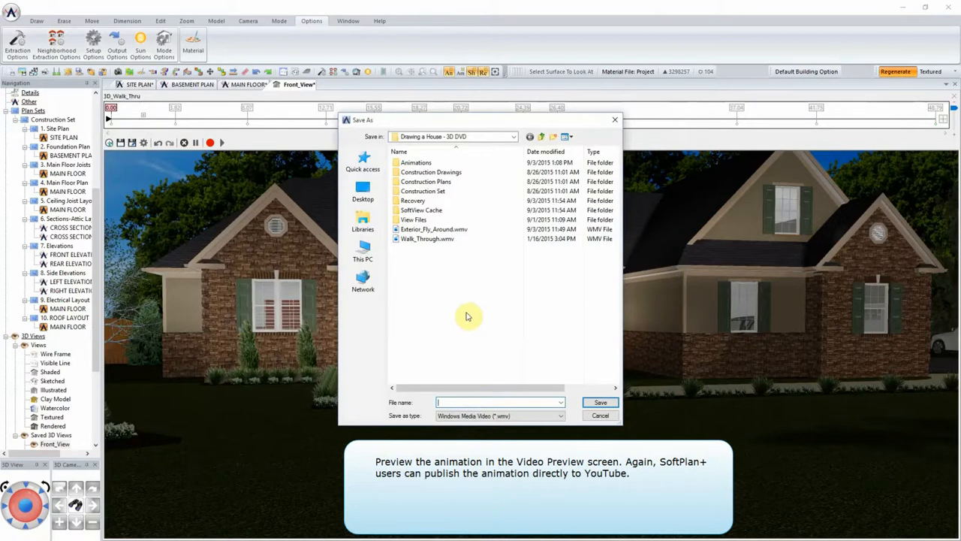